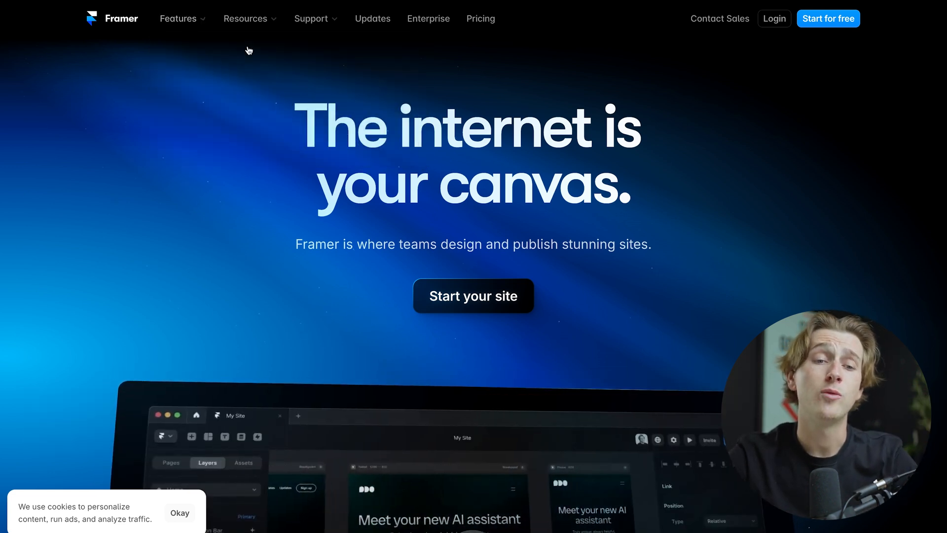
Step: Browse the top menus, then highlight the Free domain, Mini 1,000 visitors/mo and Basic password/CMS perks
left_click(178, 18)
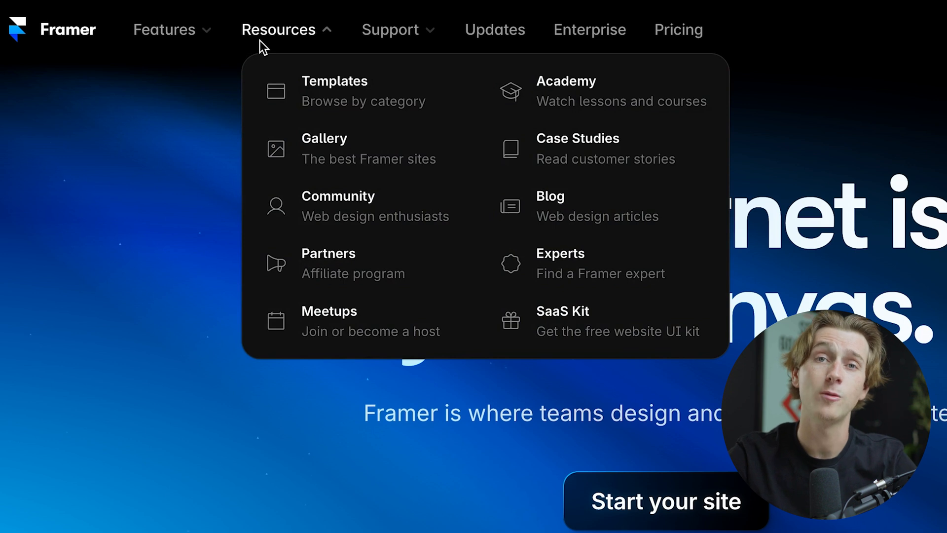
left_click(163, 29)
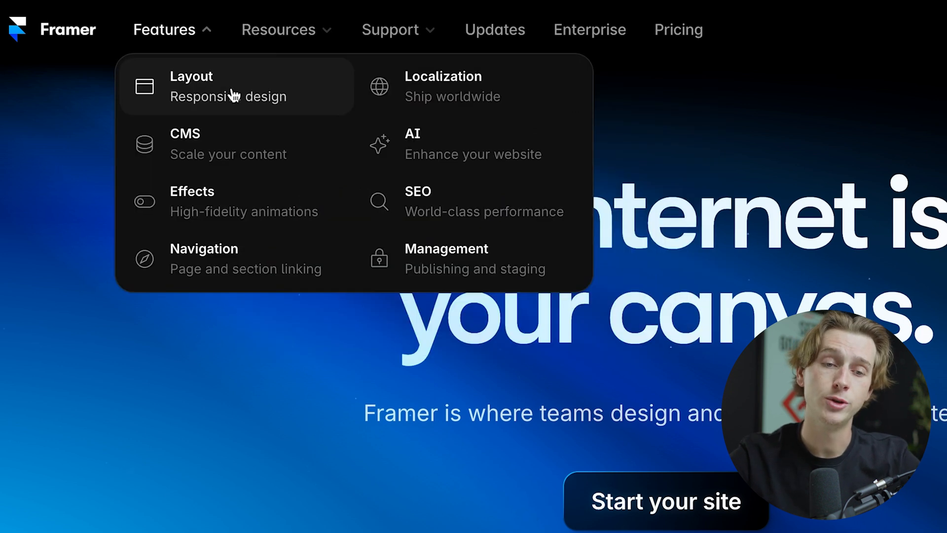
mouse_move(241, 143)
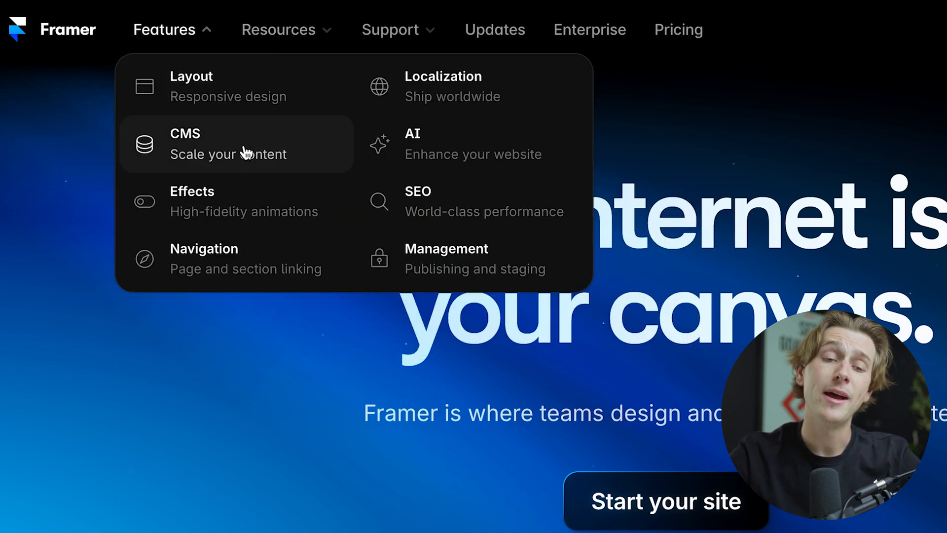
mouse_move(235, 201)
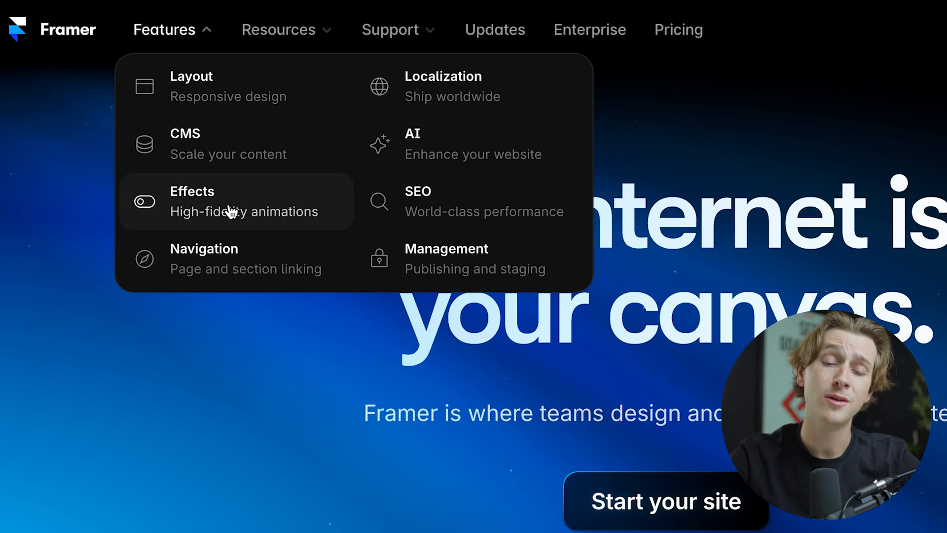
mouse_move(426, 212)
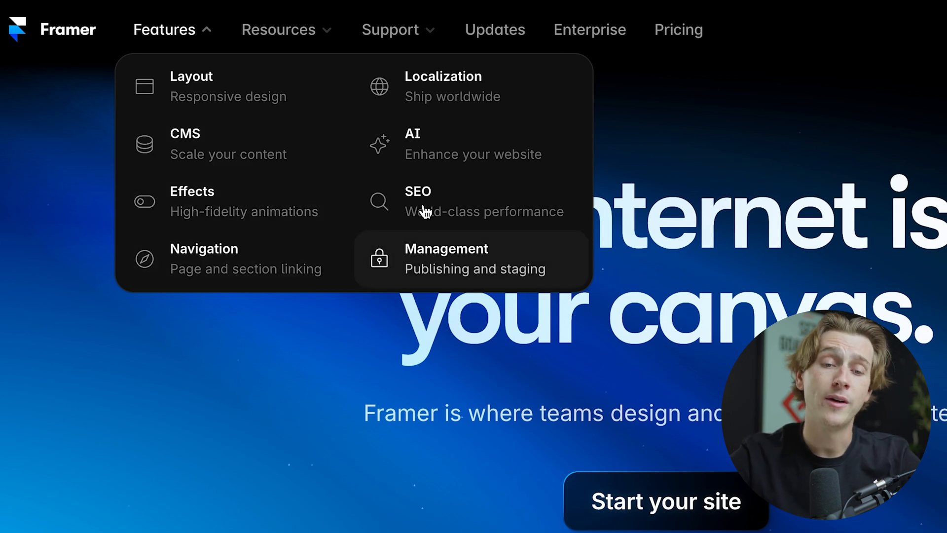
mouse_move(468, 175)
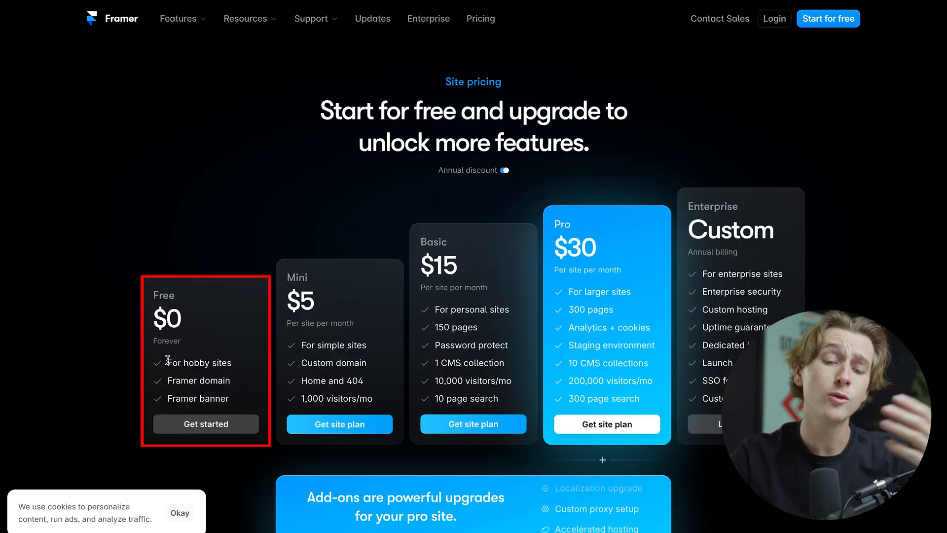
double_click(197, 381)
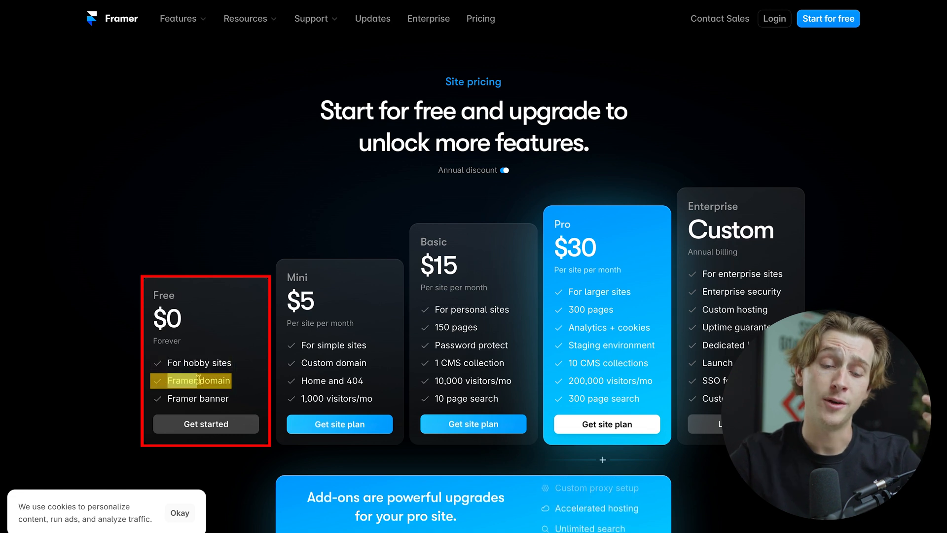
mouse_move(200, 398)
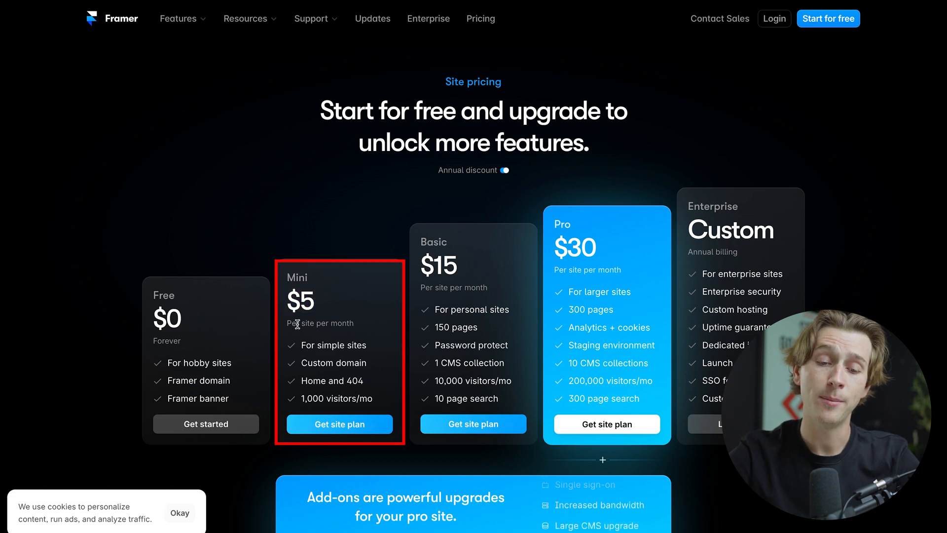
double_click(334, 345)
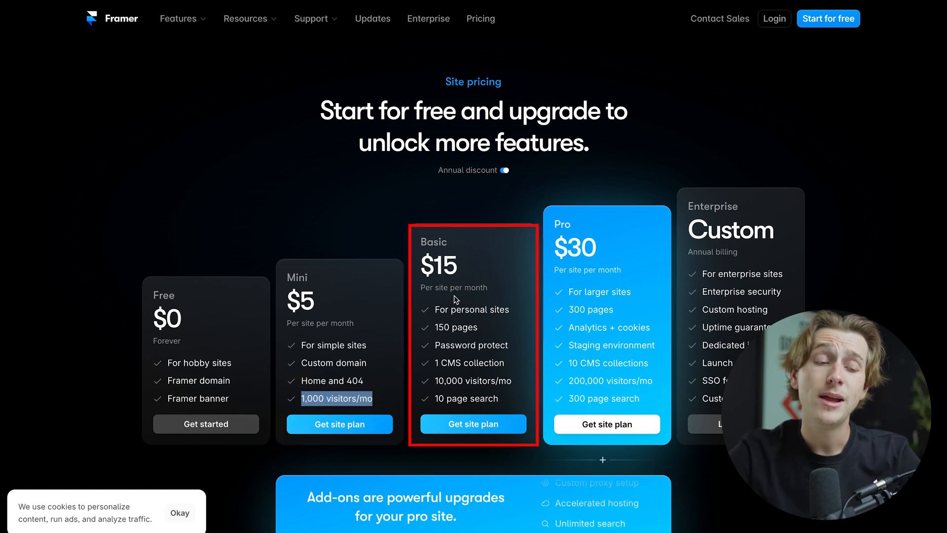
double_click(438, 265)
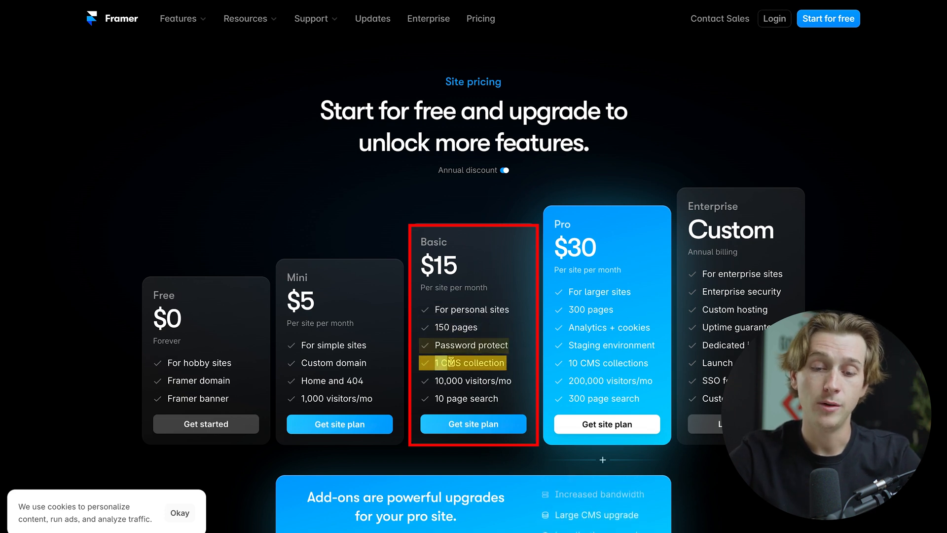
mouse_move(525, 382)
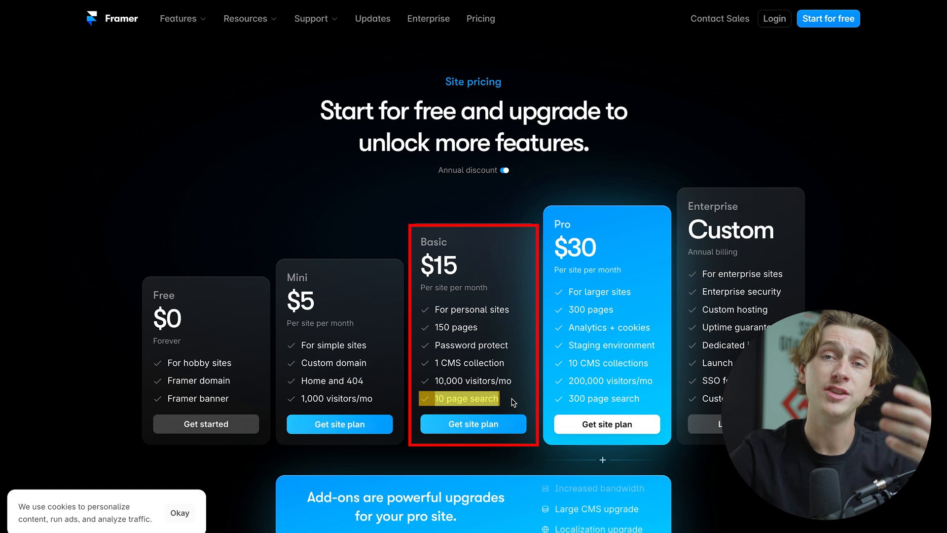
mouse_move(602, 221)
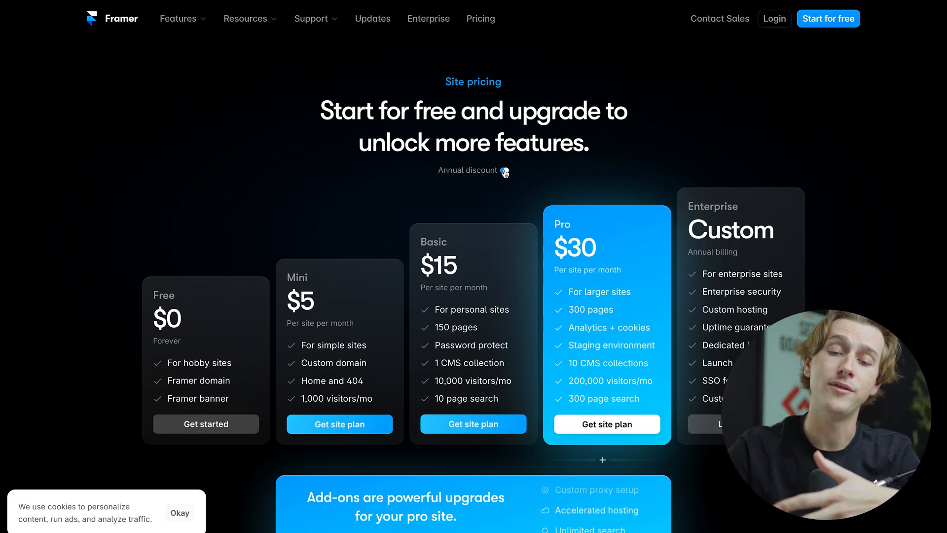
left_click(503, 170)
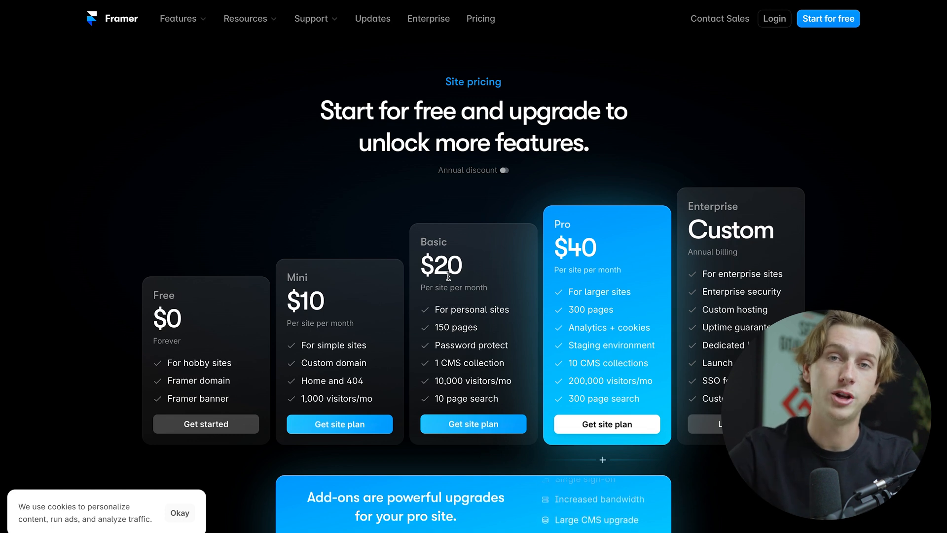
left_click(503, 170)
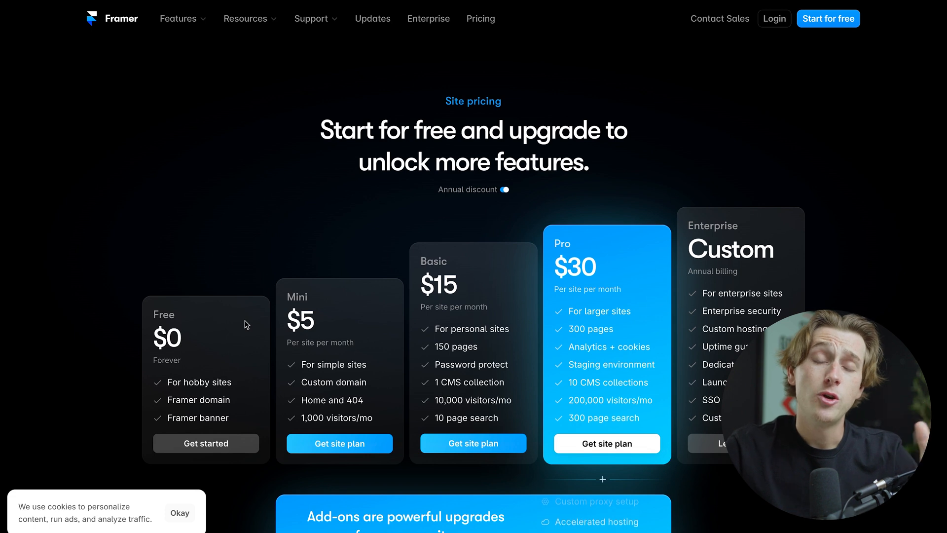
scroll("down", 3)
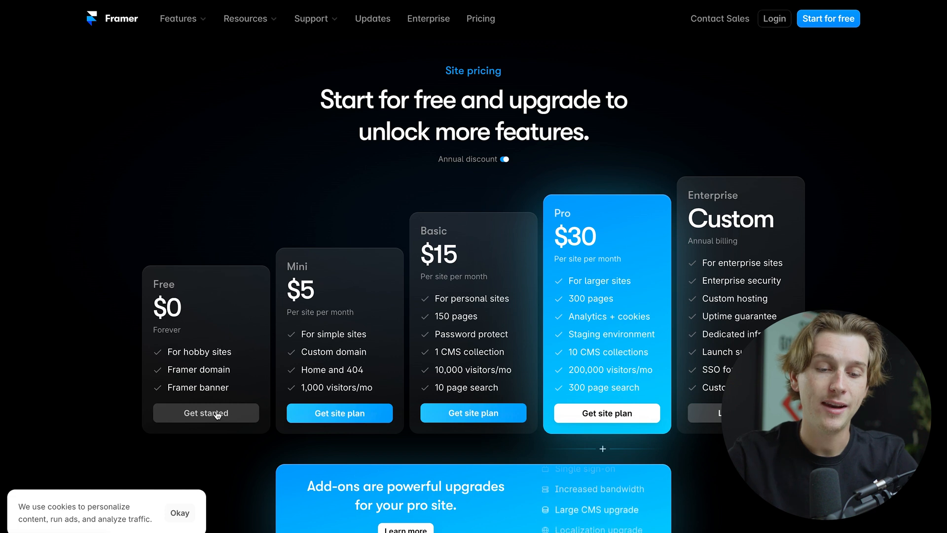
Step: Start the free-plan signup with email, accept the Terms and Privacy Statement, and submit
left_click(205, 412)
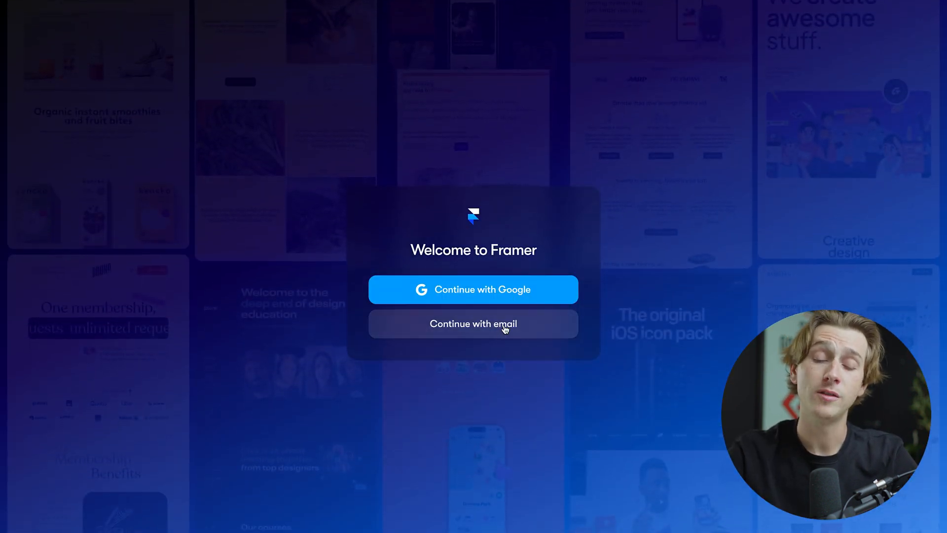
left_click(473, 323)
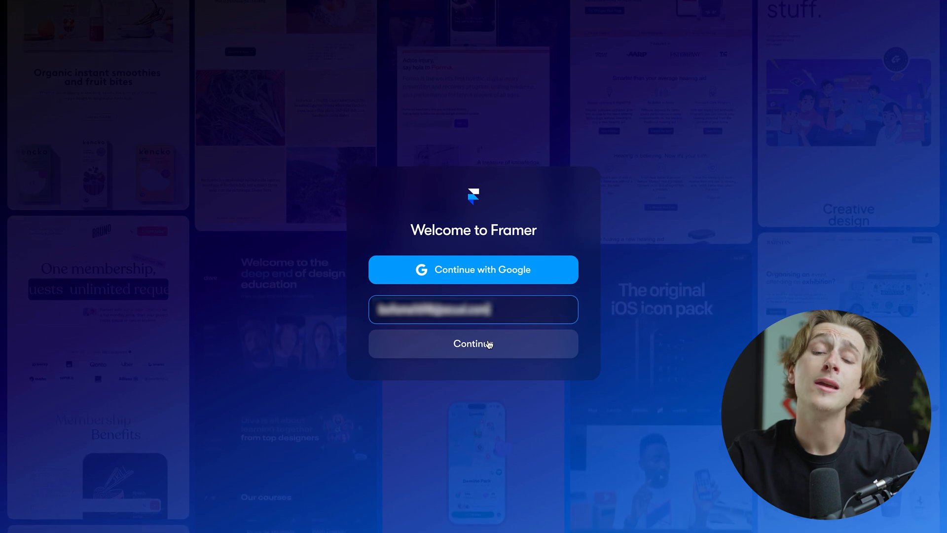
left_click(473, 344)
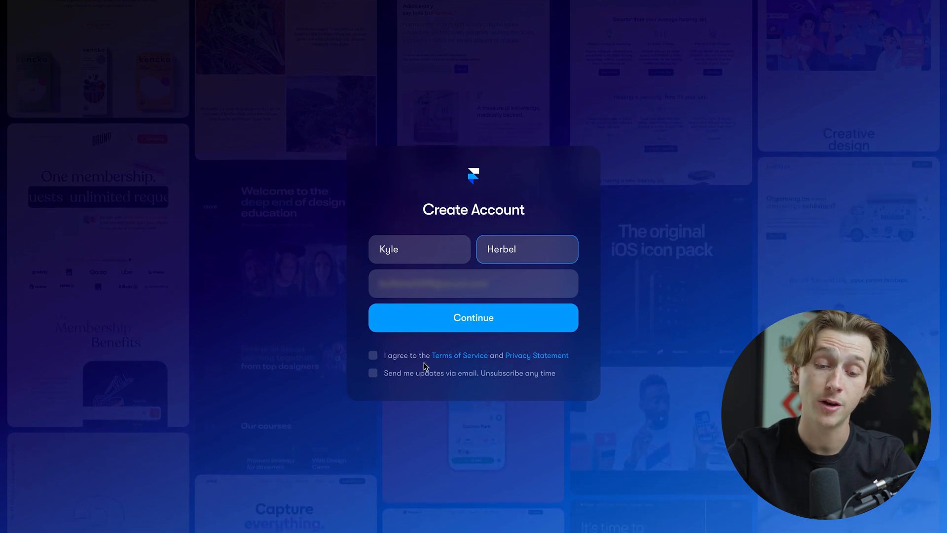
left_click(373, 355)
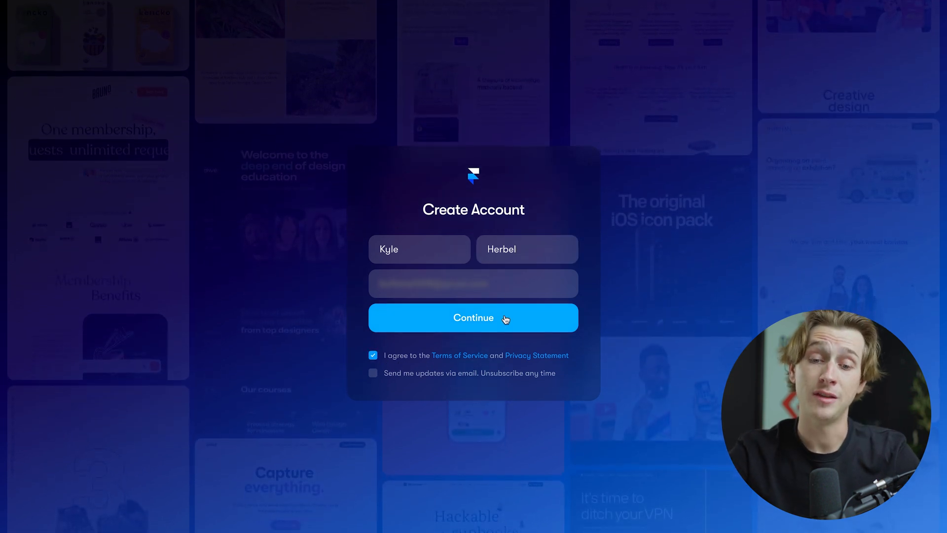
left_click(473, 317)
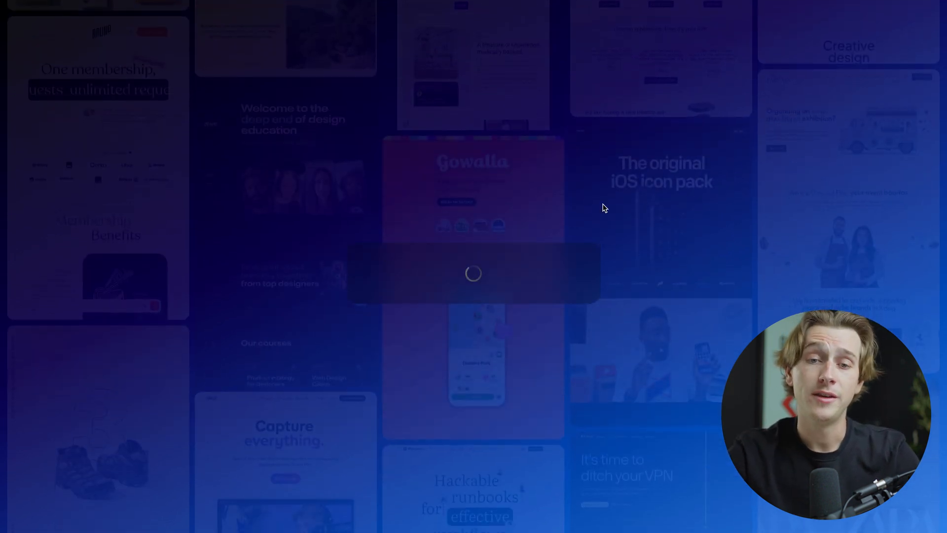
mouse_move(503, 317)
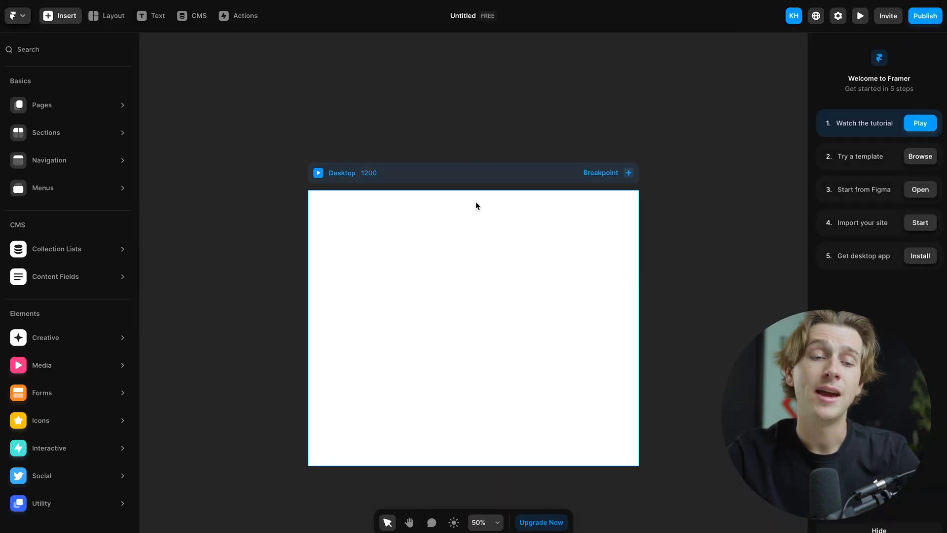
mouse_move(309, 218)
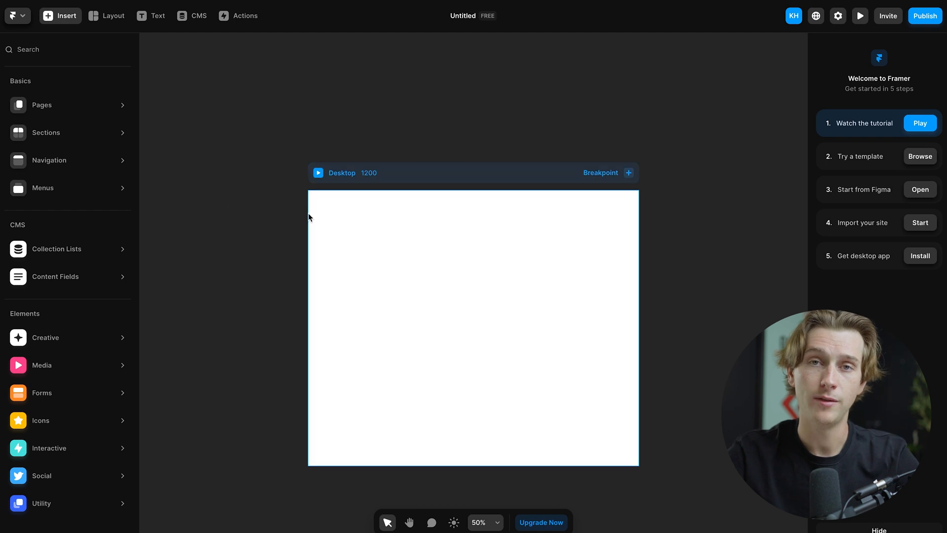
mouse_move(397, 268)
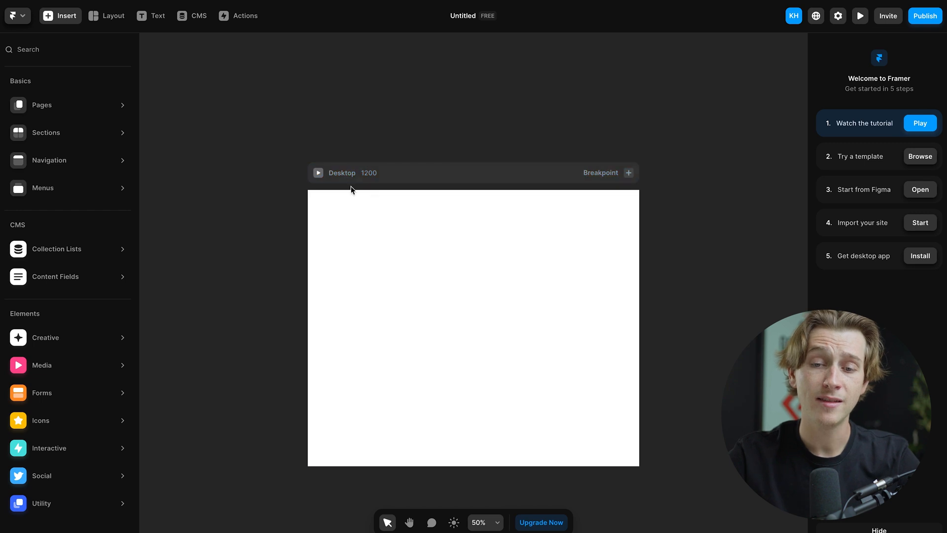
Step: Select the blank Desktop page frame on the canvas to show its properties
left_click(473, 290)
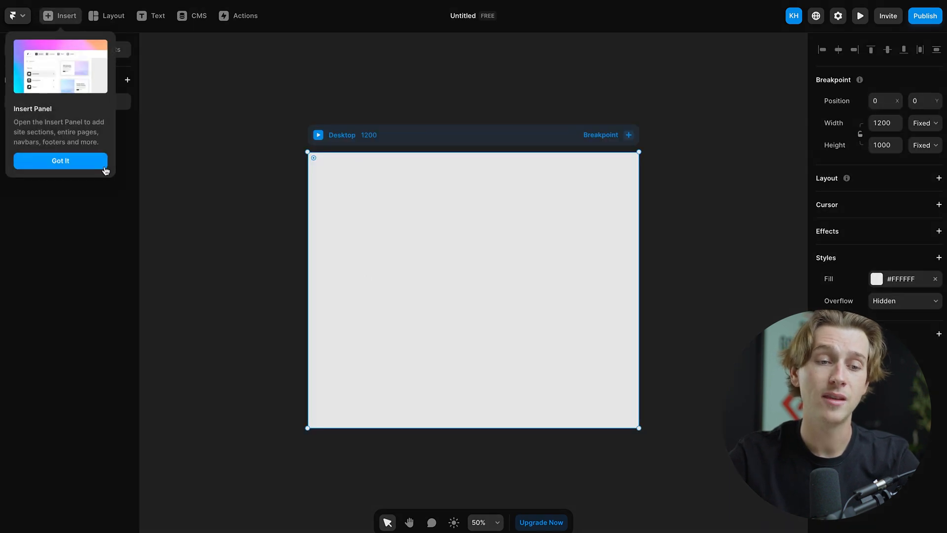
Step: Dismiss the Insert Panel tip, preview new-page options without adding one, then show Layout elements
left_click(60, 160)
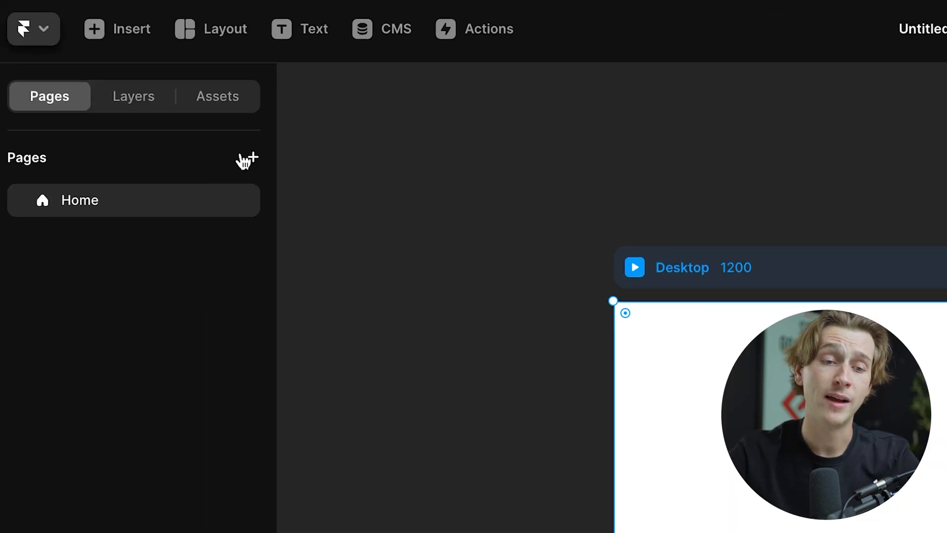
left_click(247, 158)
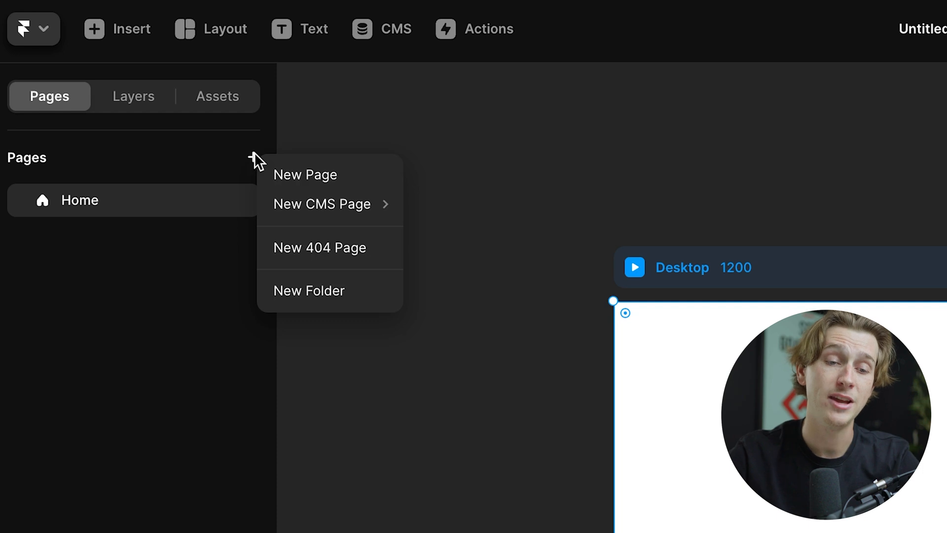
mouse_move(322, 204)
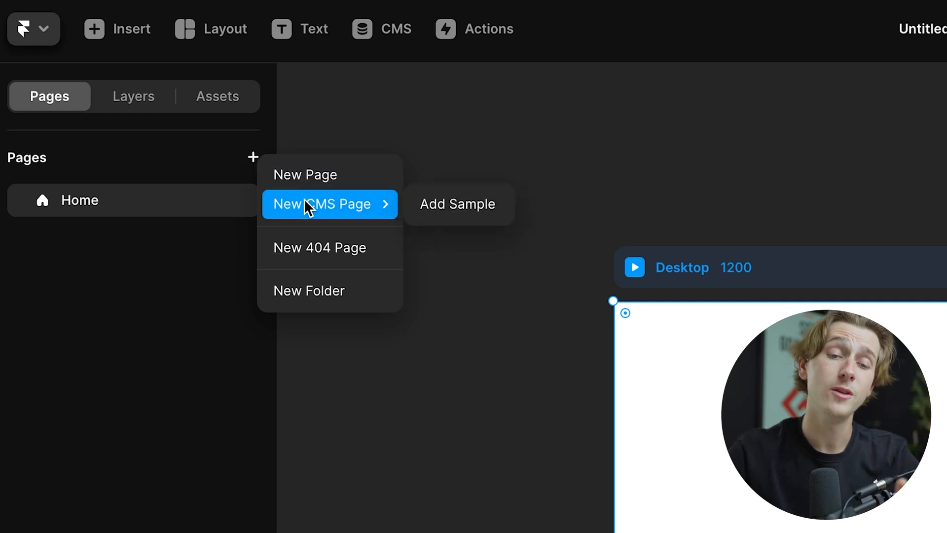
left_click(492, 291)
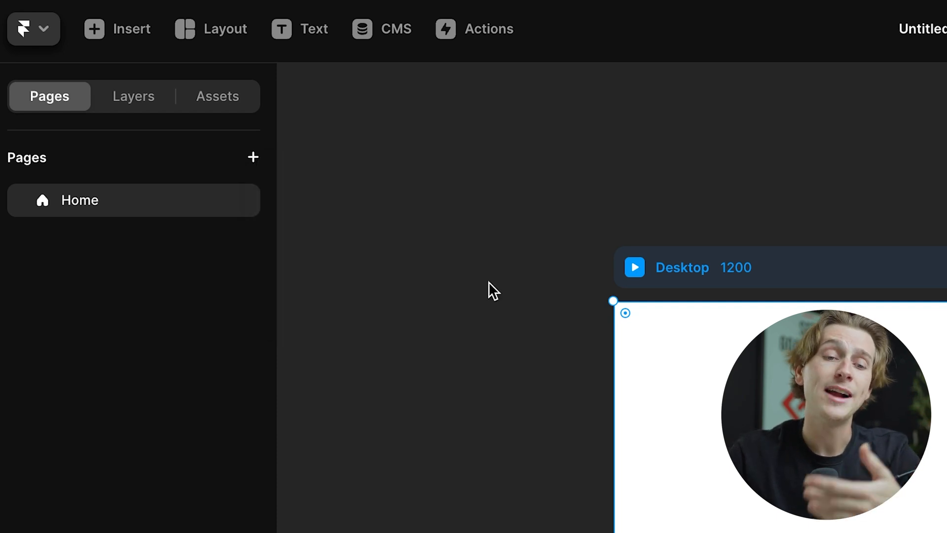
mouse_move(266, 32)
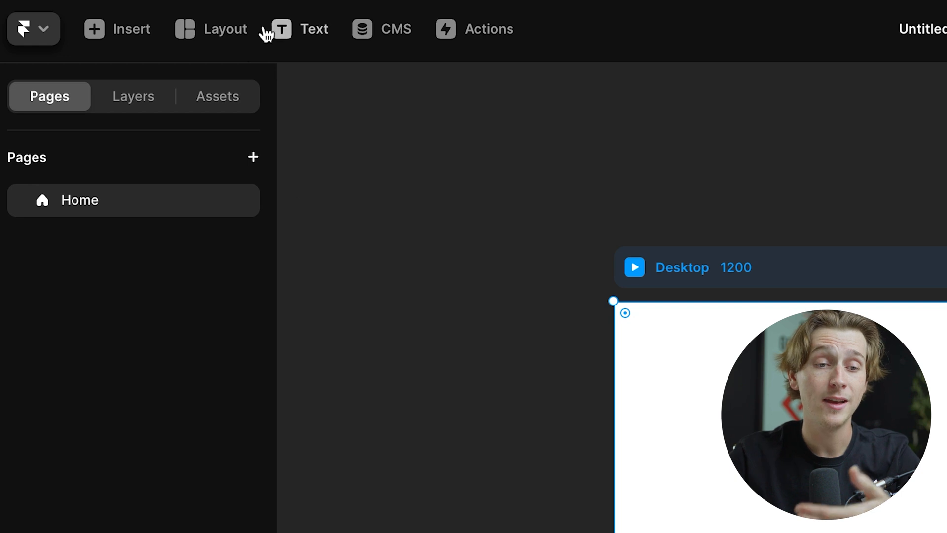
left_click(223, 29)
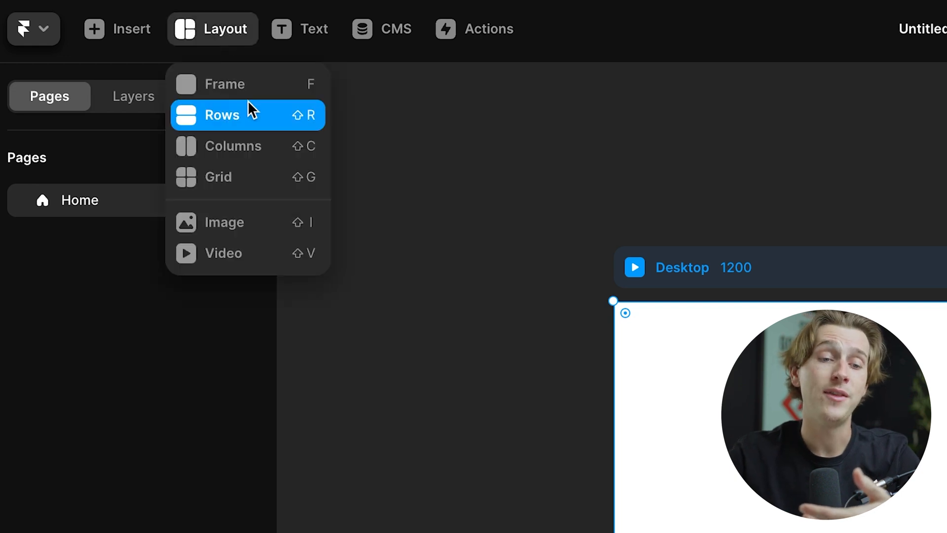
mouse_move(251, 184)
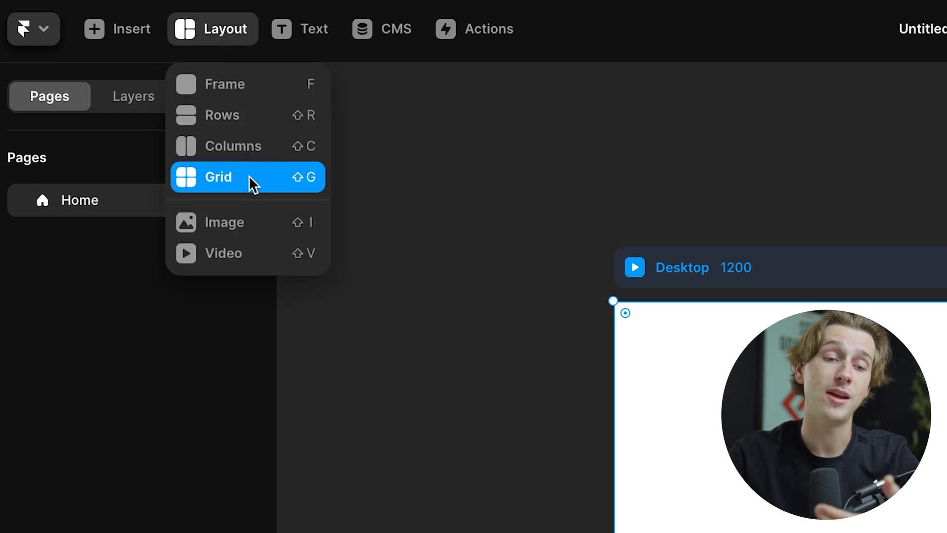
mouse_move(245, 253)
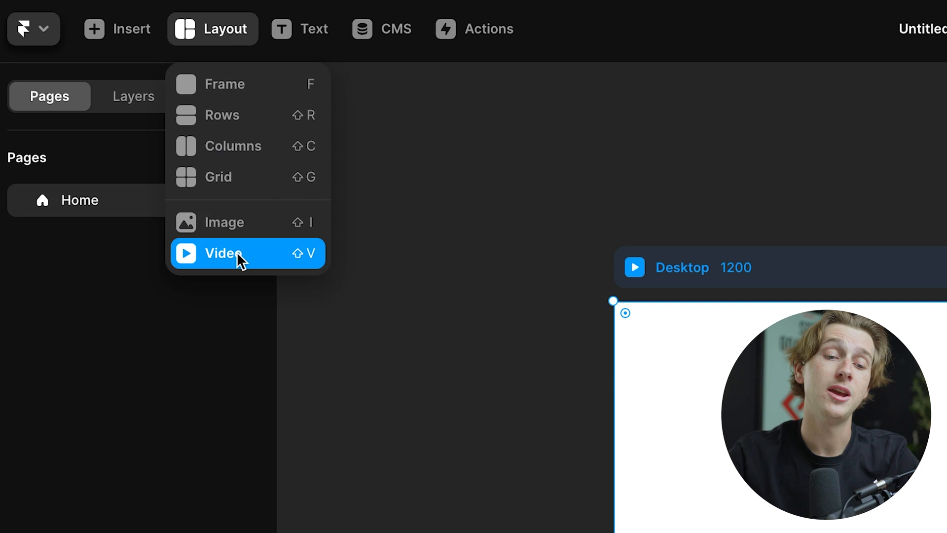
mouse_move(738, 295)
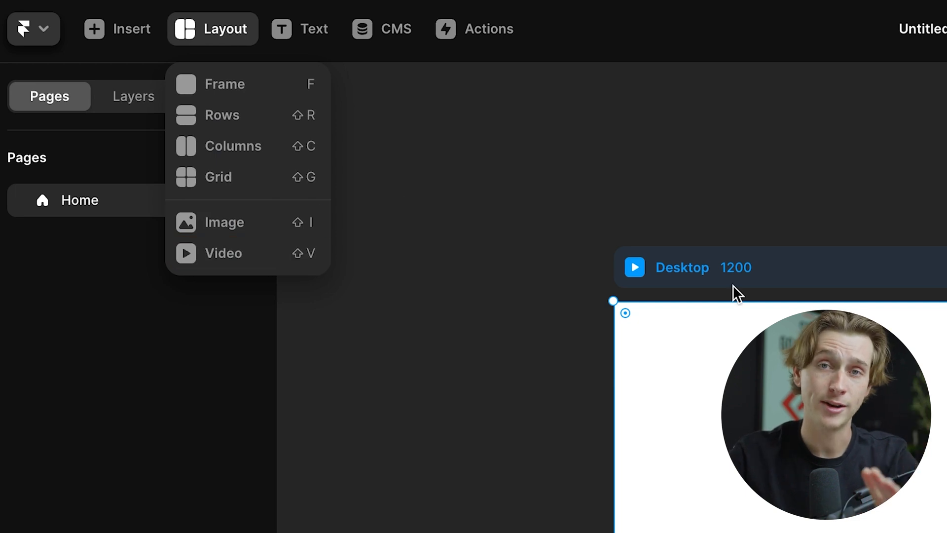